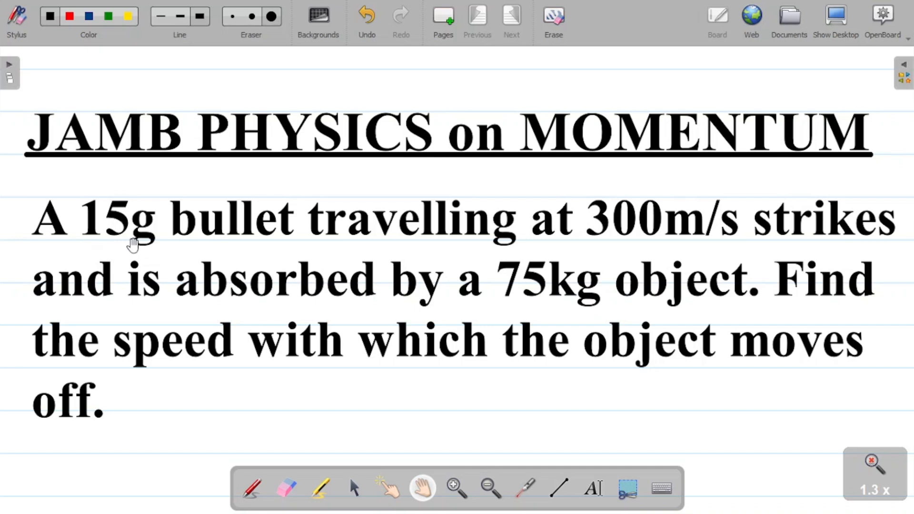
mouse_move(606, 245)
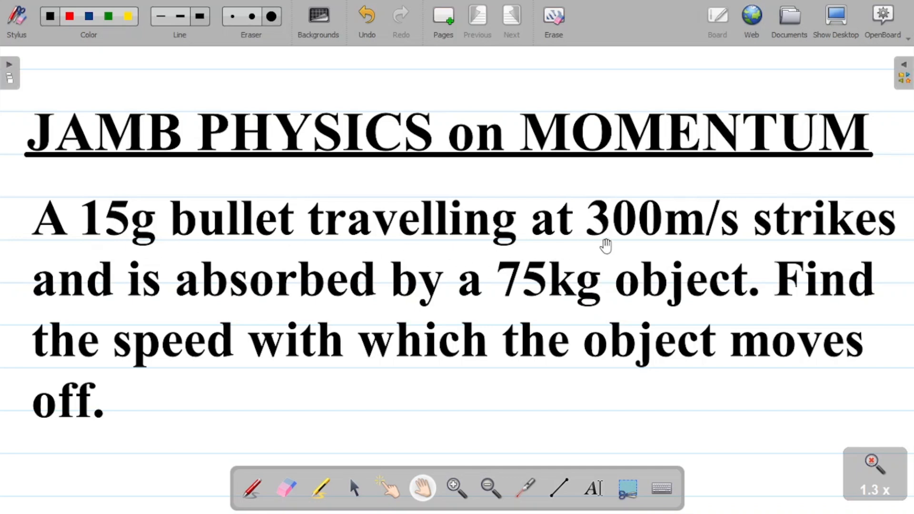
mouse_move(734, 242)
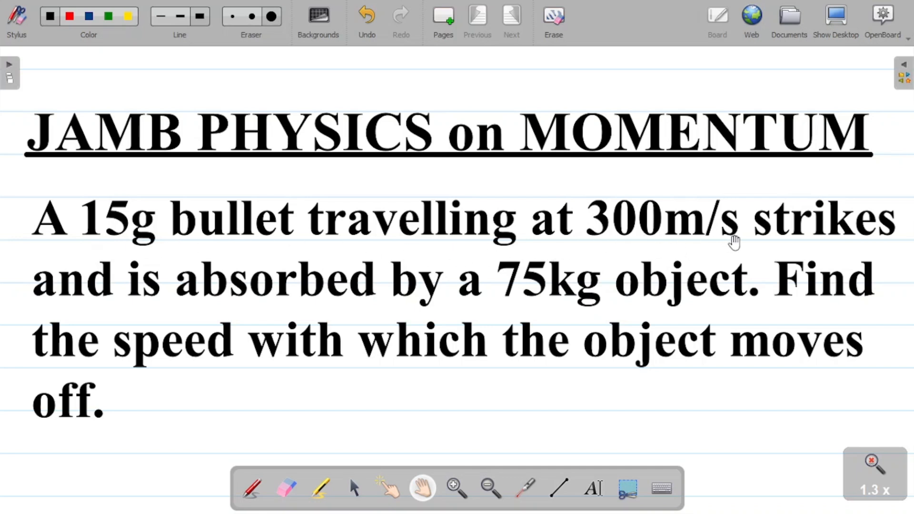
mouse_move(297, 291)
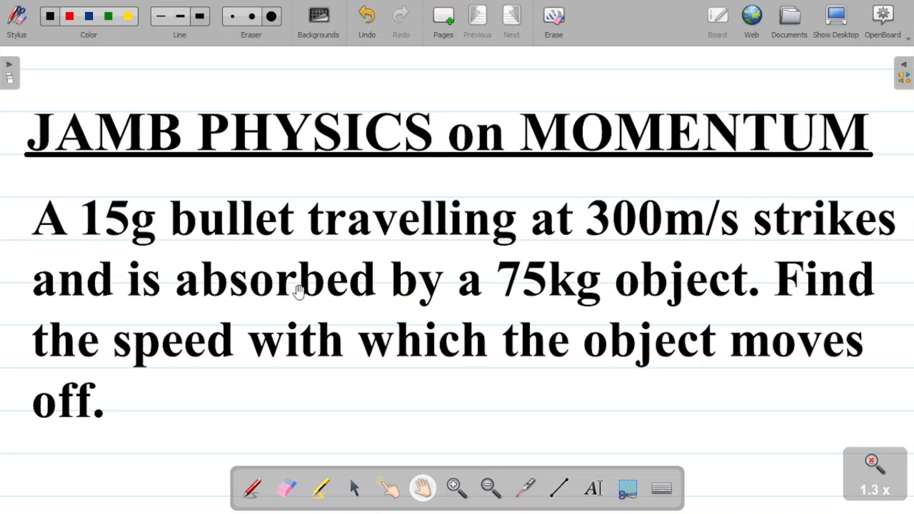
mouse_move(665, 306)
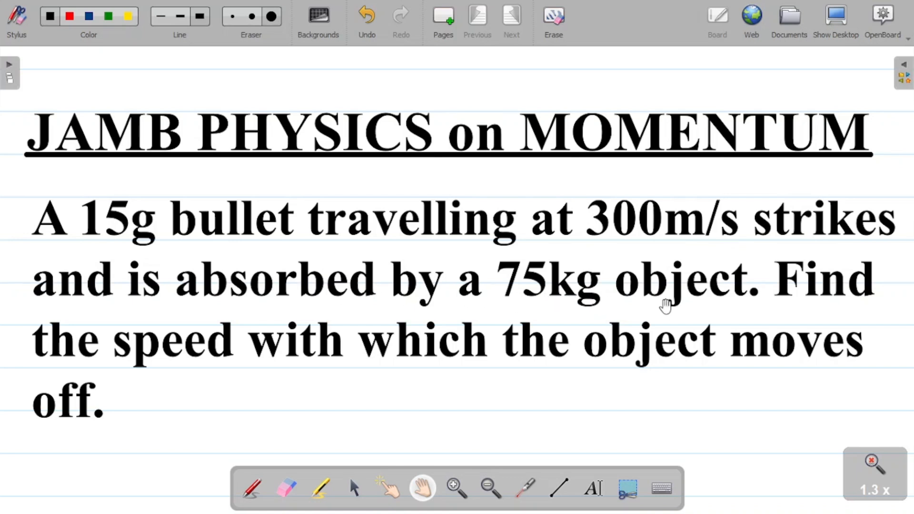
mouse_move(217, 341)
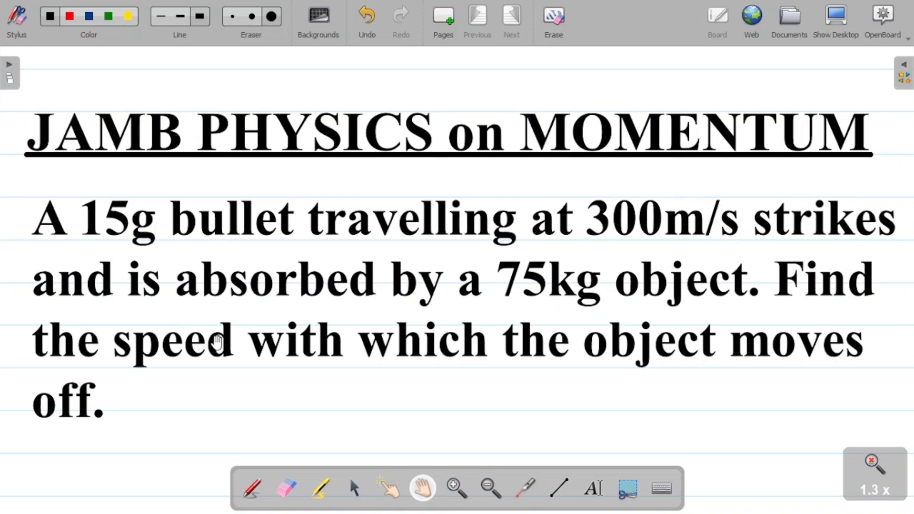
mouse_move(781, 303)
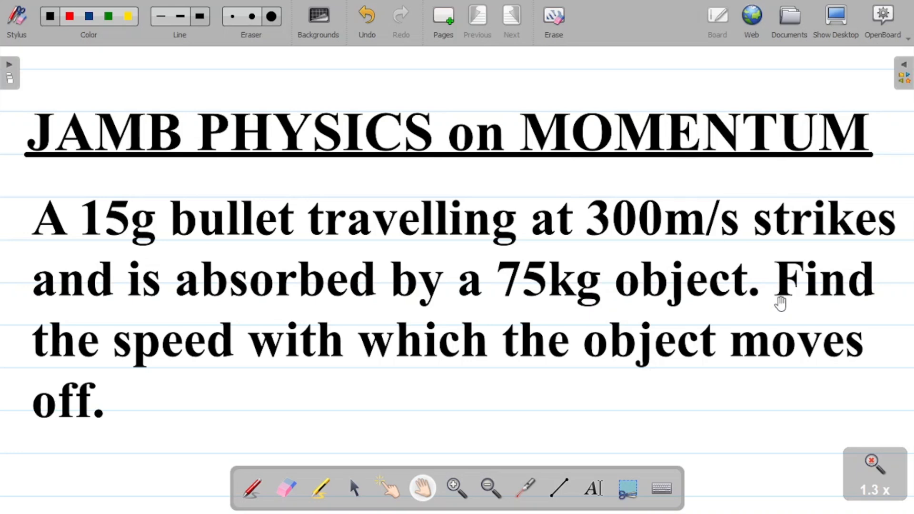
mouse_move(645, 405)
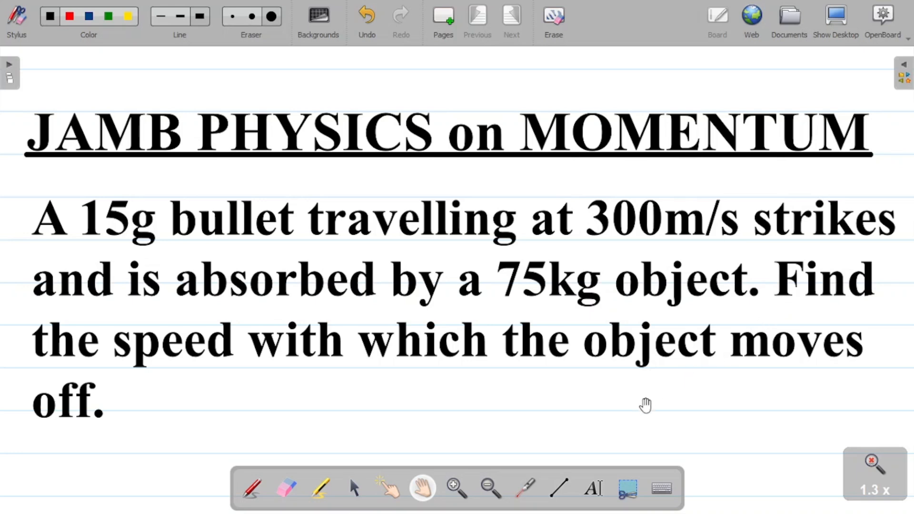
Handwrite the heading 'Solution' below the typed question and underline it
scroll("down", 3)
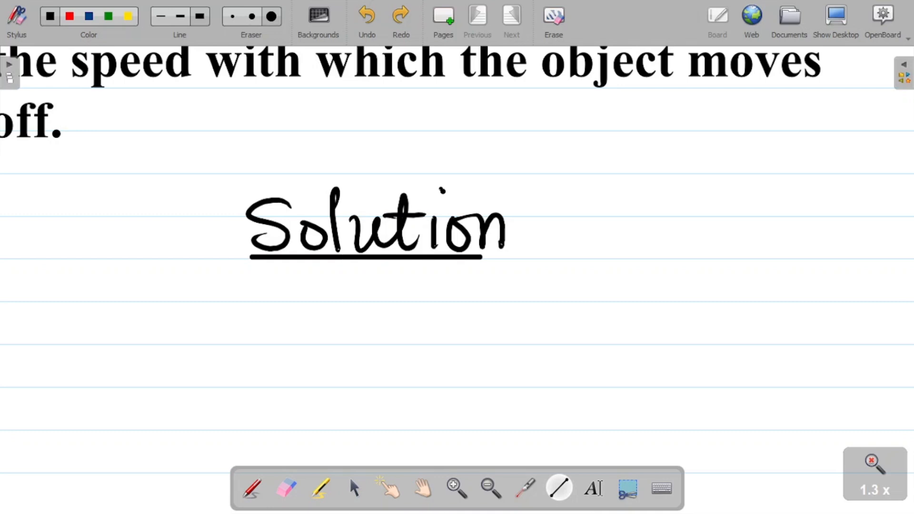
left_click(401, 16)
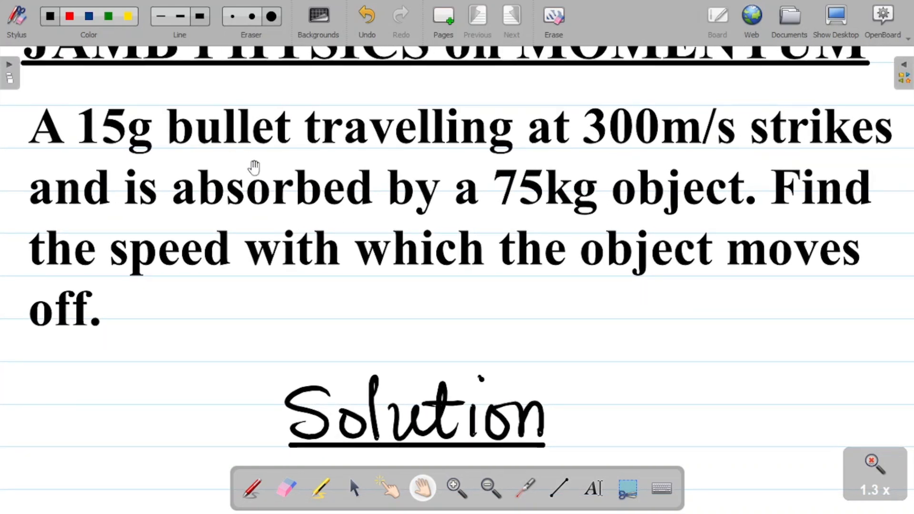
mouse_move(645, 208)
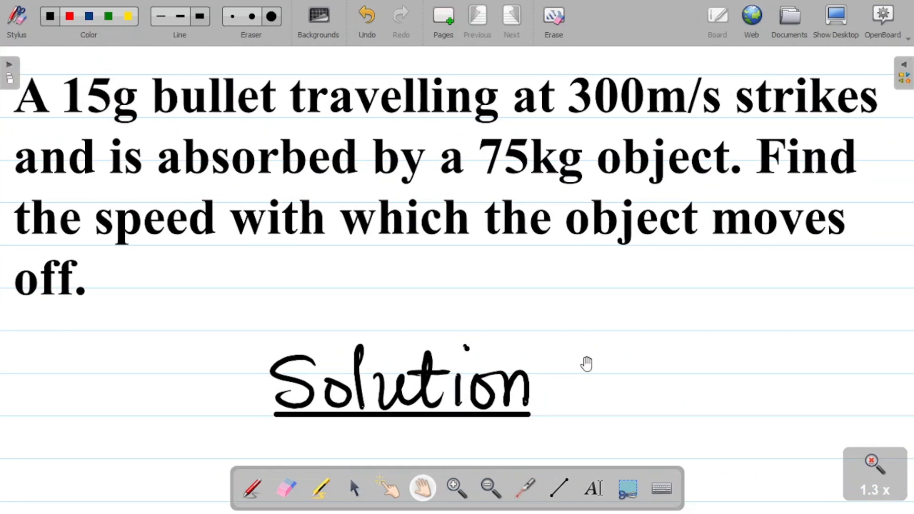
Write 'Given:' with (1) m1 = 15g and (2) u1 = 300m/s under the heading
scroll("down", 3)
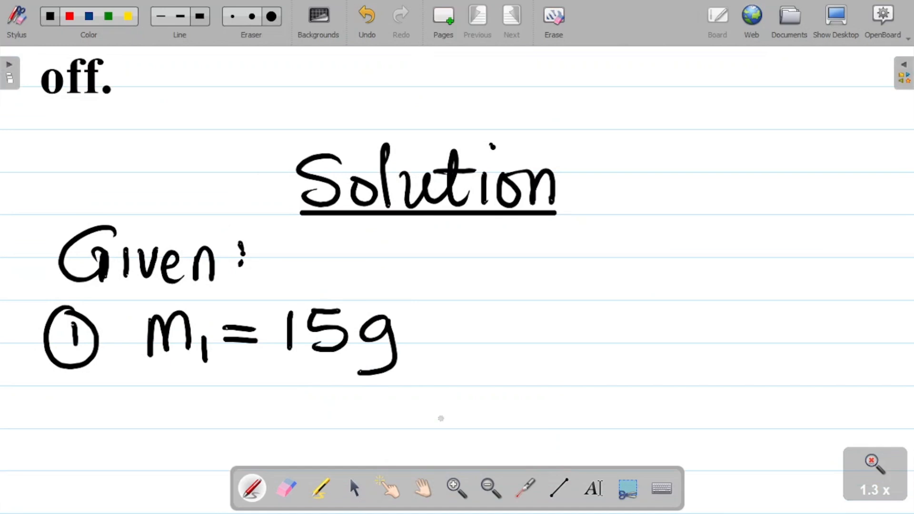
scroll("down", 3)
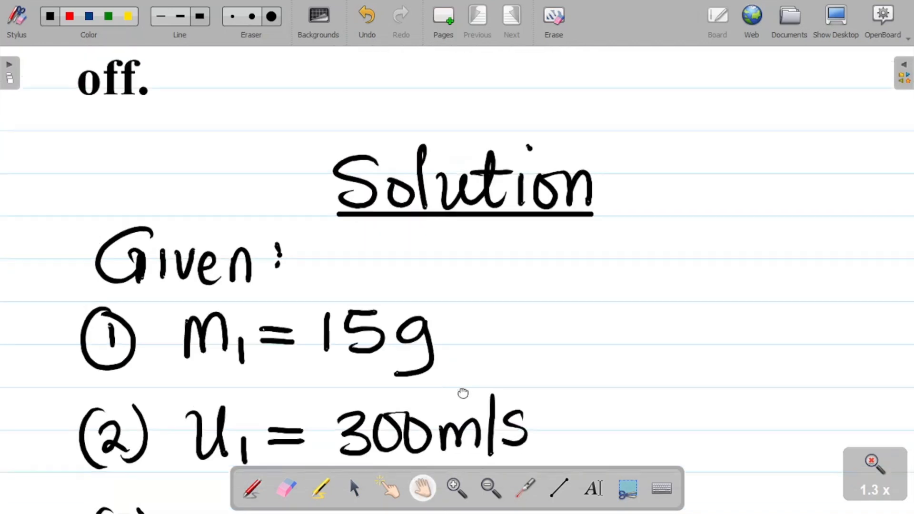
scroll("up", 3)
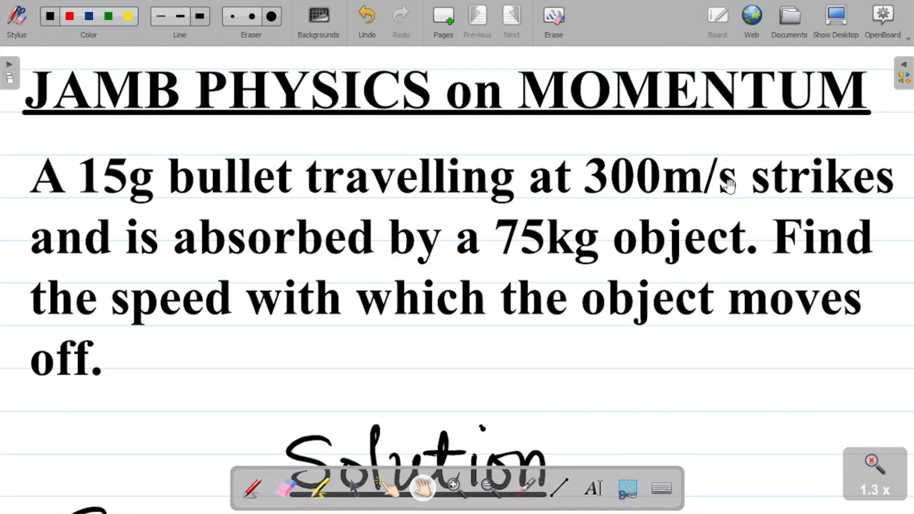
mouse_move(327, 266)
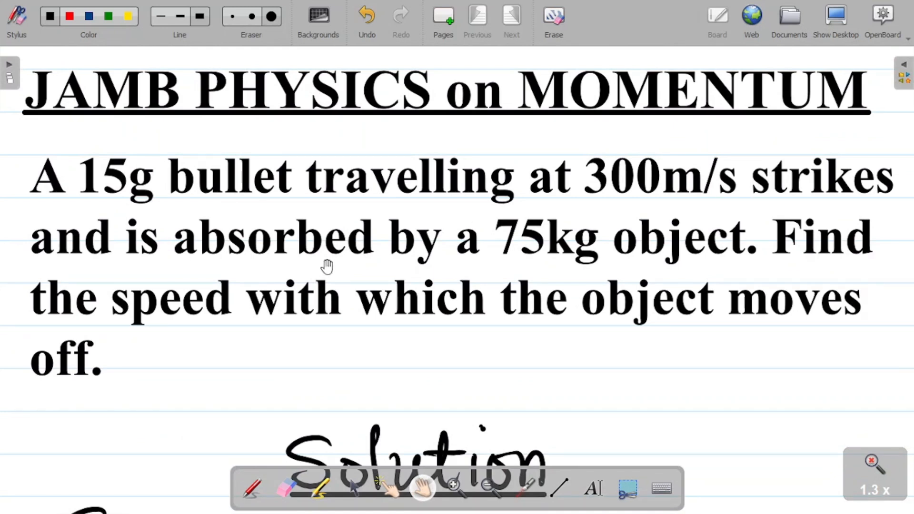
mouse_move(558, 274)
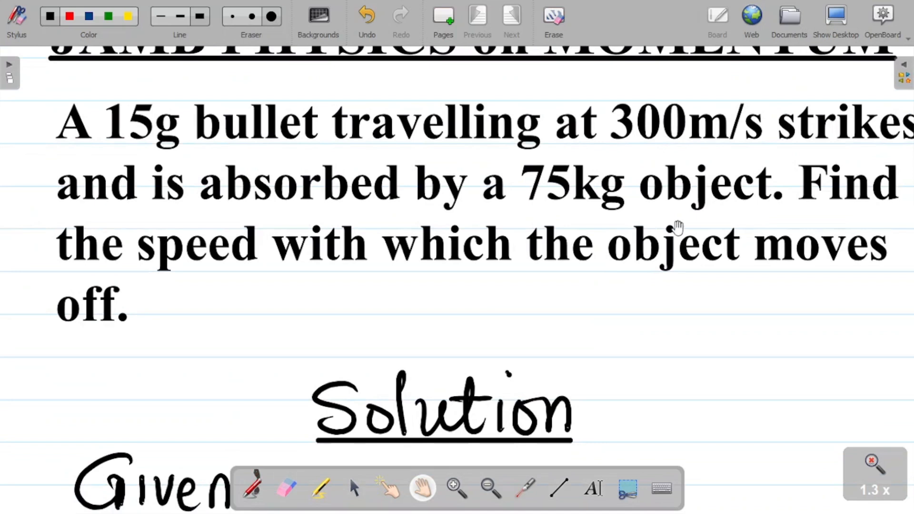
mouse_move(662, 341)
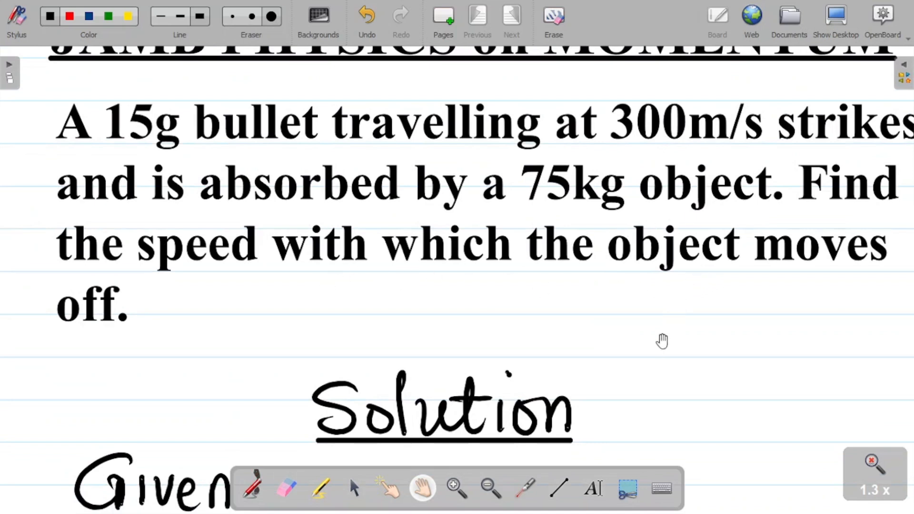
mouse_move(605, 345)
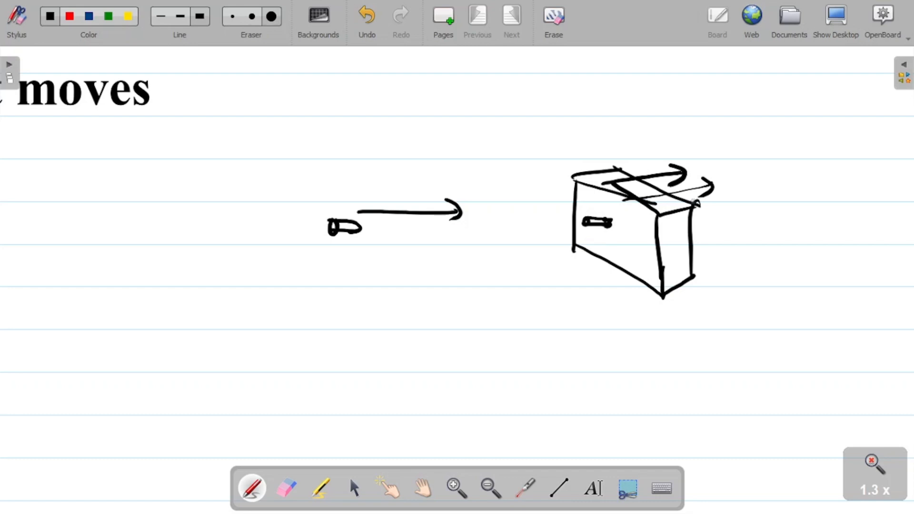
Draw the bullet with its motion arrow and the block carrying it, labelled V
left_click(422, 487)
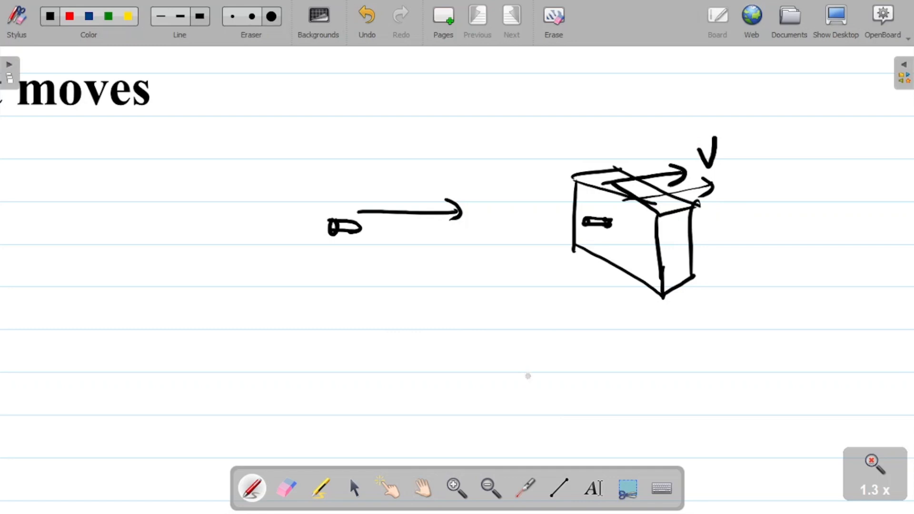
left_click(422, 488)
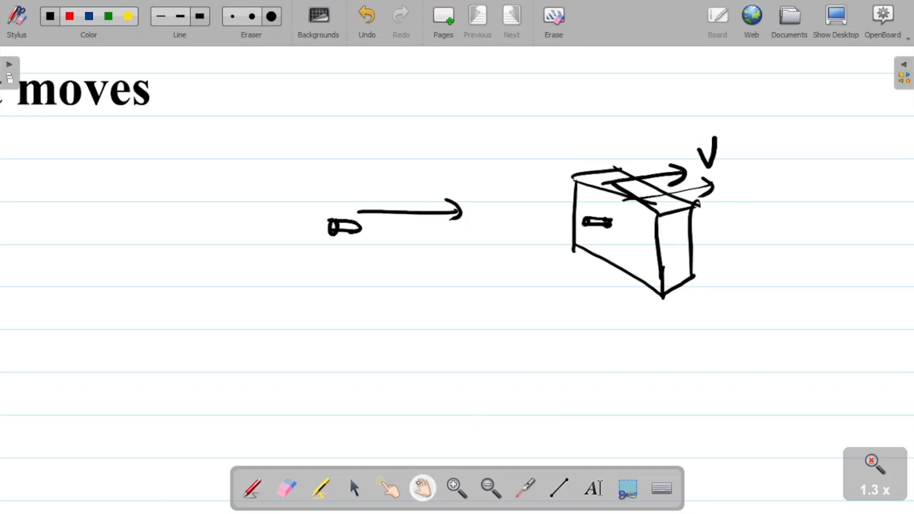
mouse_move(469, 377)
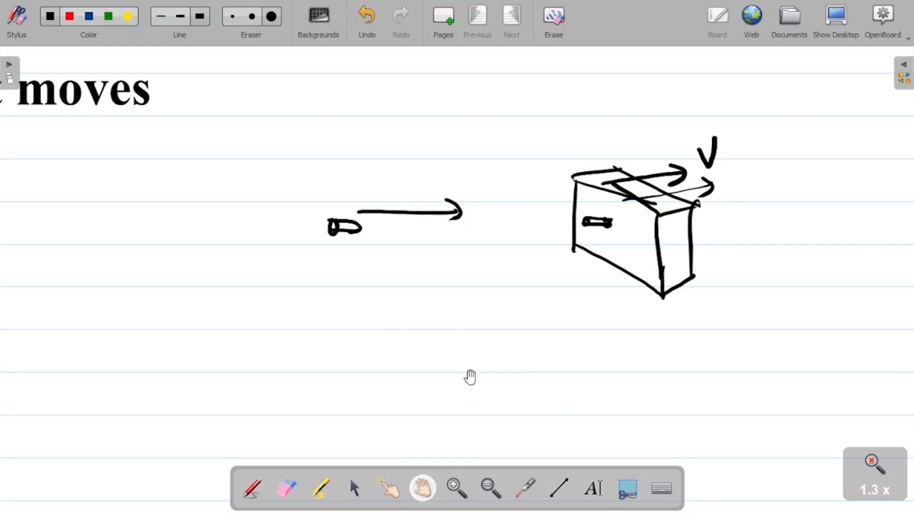
mouse_move(442, 406)
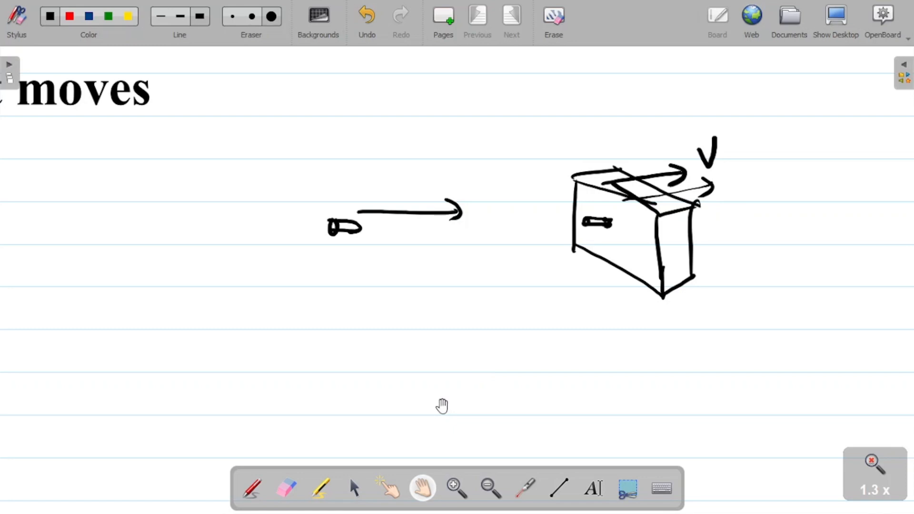
mouse_move(439, 411)
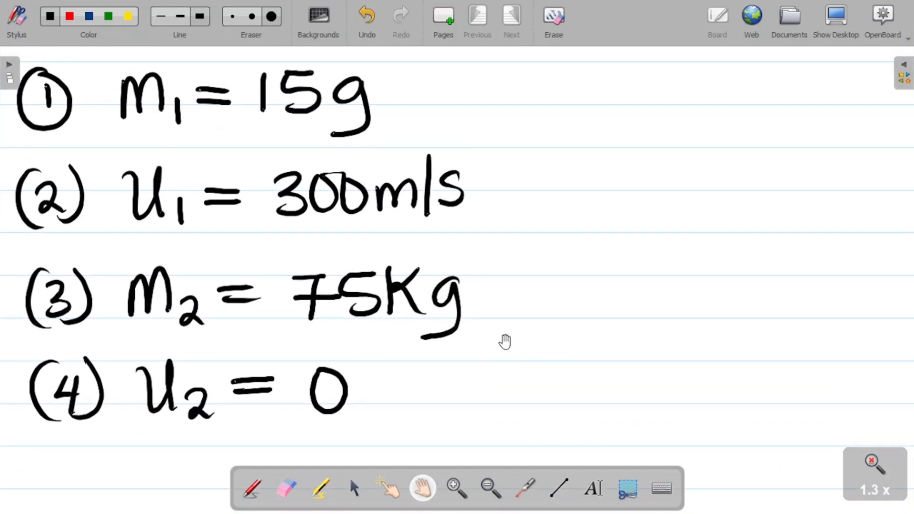
mouse_move(588, 371)
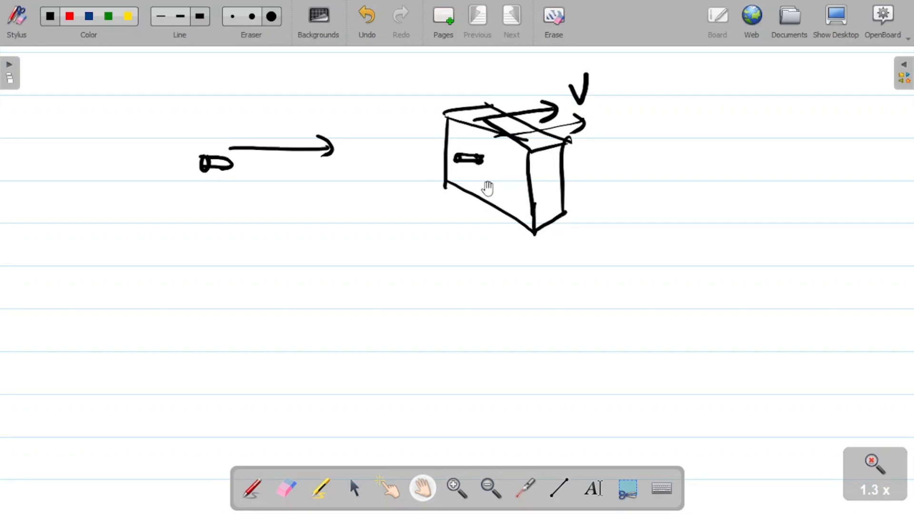
Draw the shaded block with the bullet lodged inside and motion lines trailing it
left_click(251, 488)
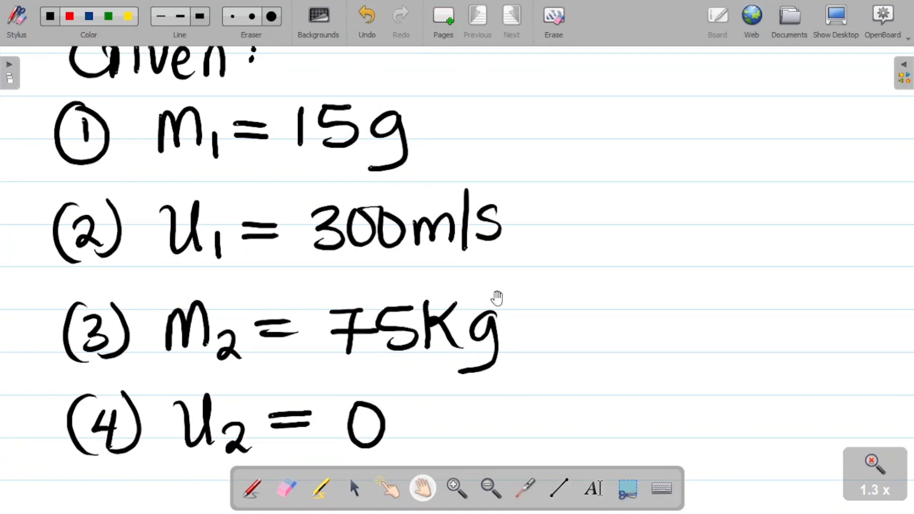
mouse_move(517, 280)
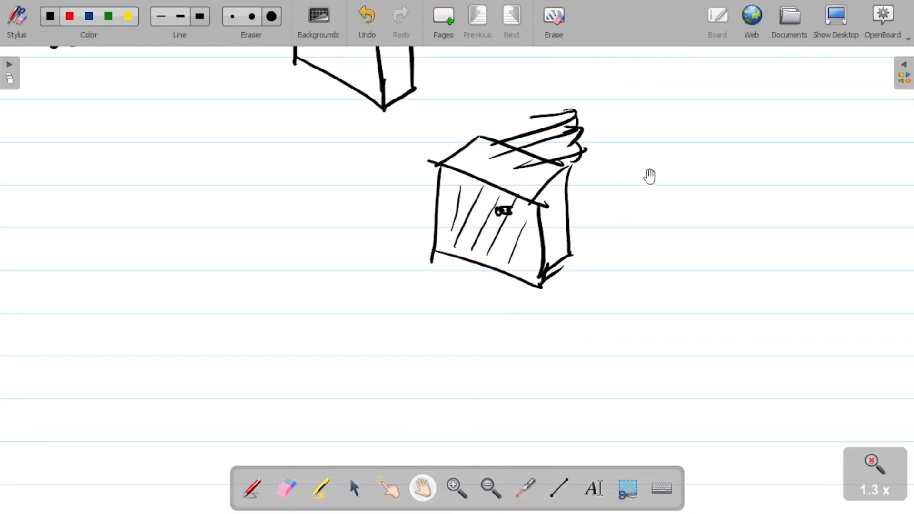
mouse_move(640, 169)
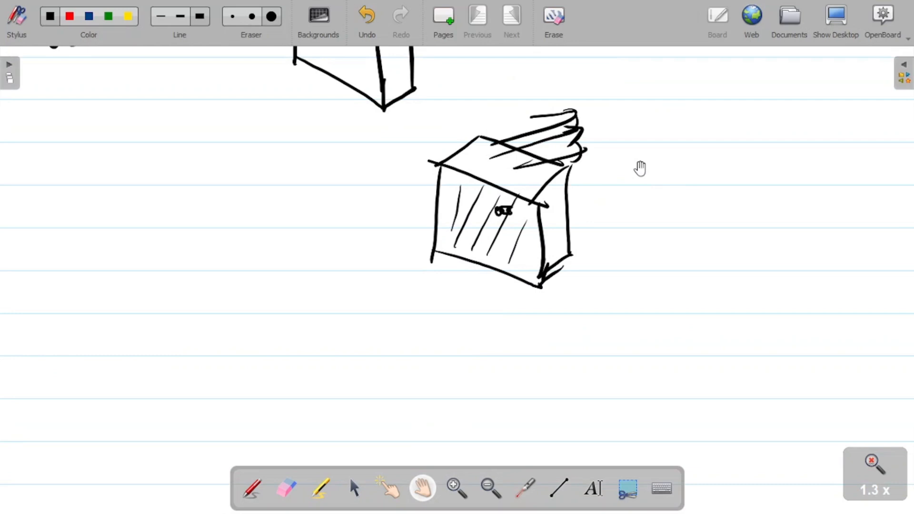
mouse_move(442, 344)
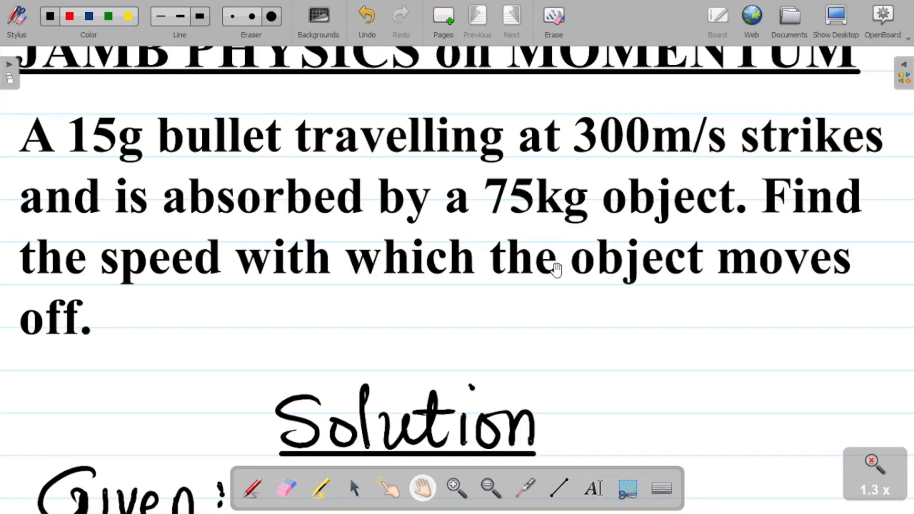
Write 'Recall' with m1u1 + m2u2 = (m1 + m2)v and add '= 15/1000' after m1 = 15g
scroll("down", 3)
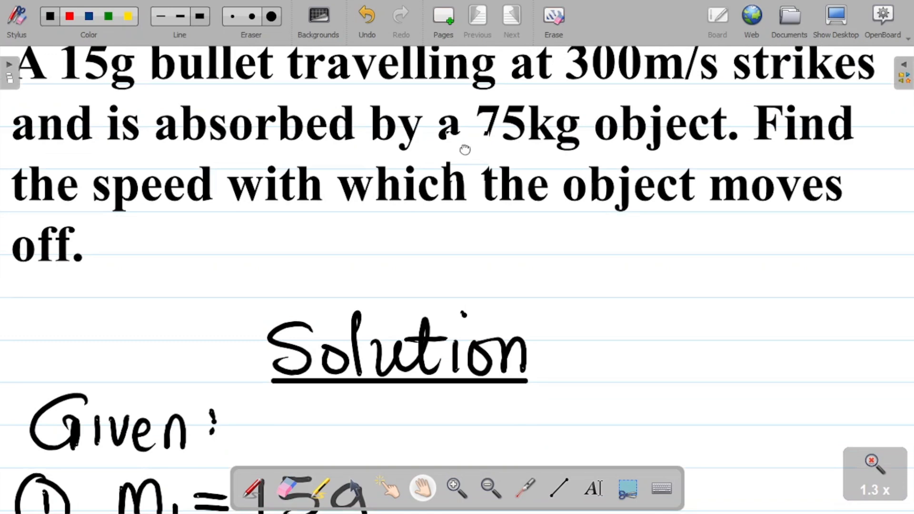
scroll("down", 3)
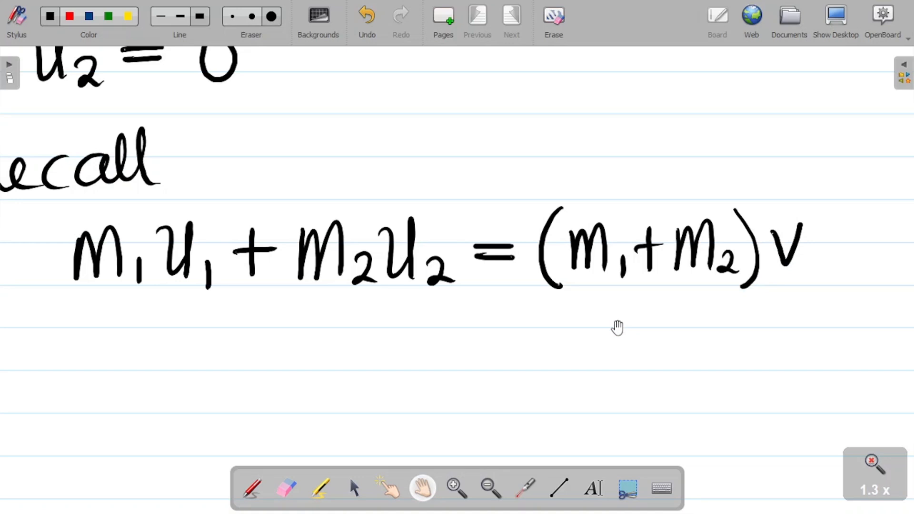
mouse_move(609, 326)
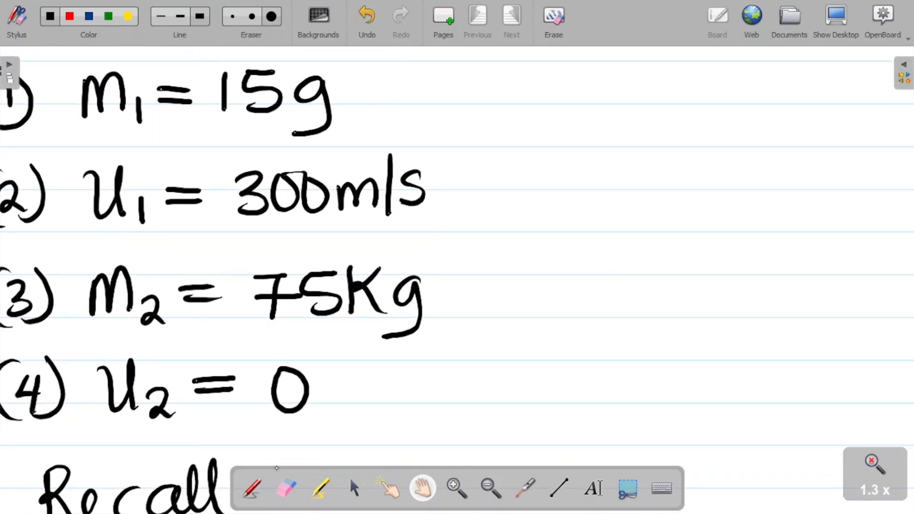
mouse_move(335, 335)
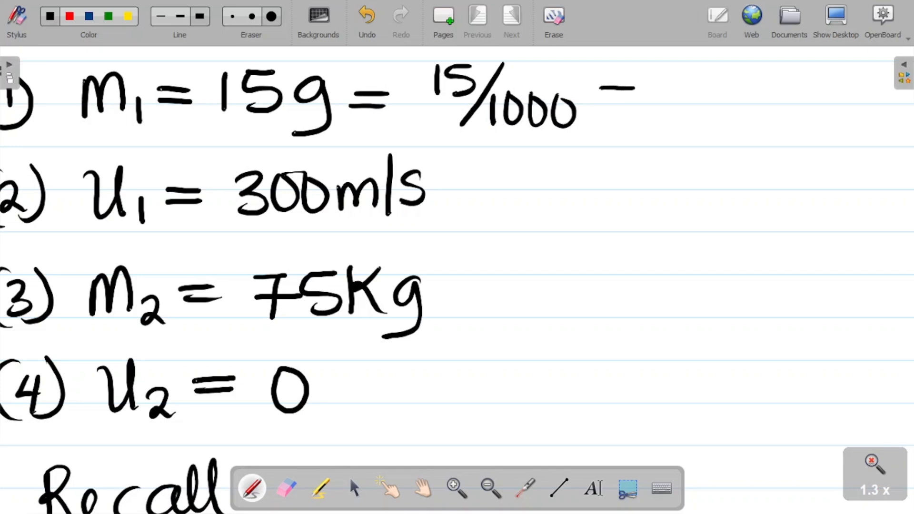
Write the substituted equation and simplify to 4.5 + 0 = 75.015V, then 4.5 = 75.015V
left_click(615, 93)
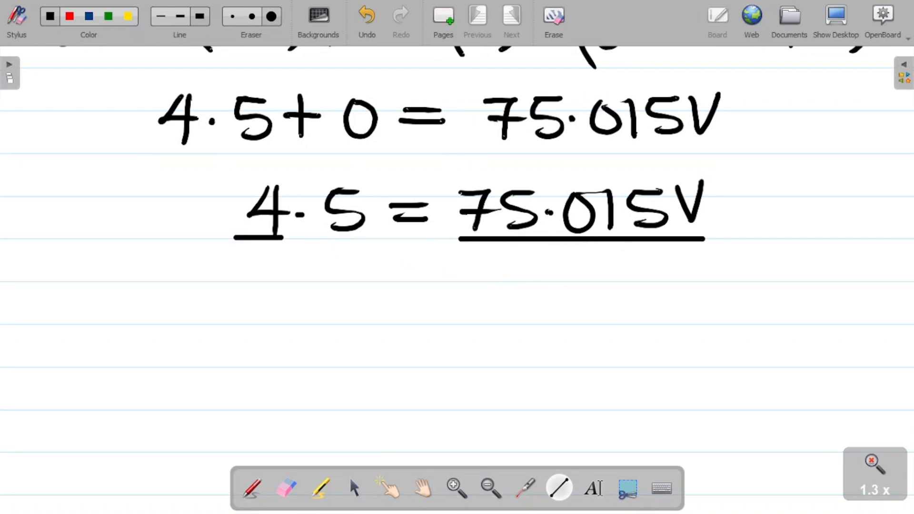
Write 75.015 under both sides of 4.5 = 75.015V and strike it through on the right
left_click(251, 488)
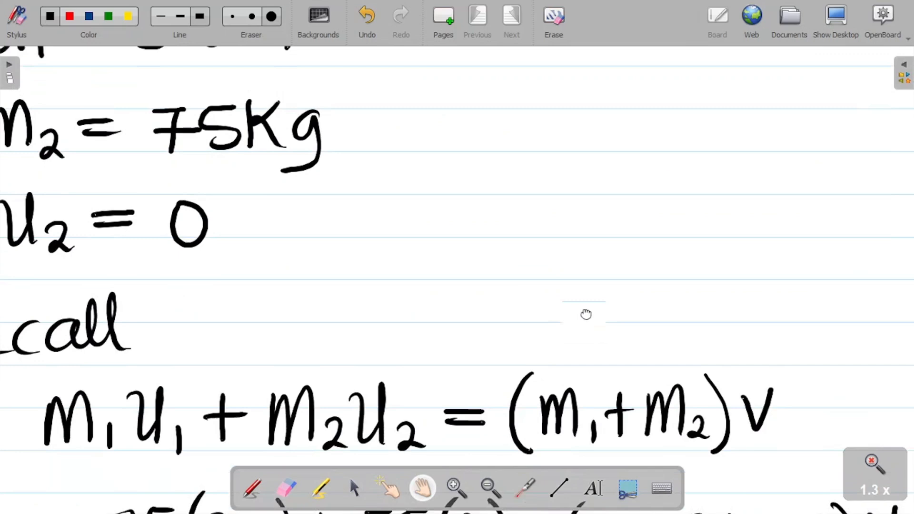
scroll("down", 3)
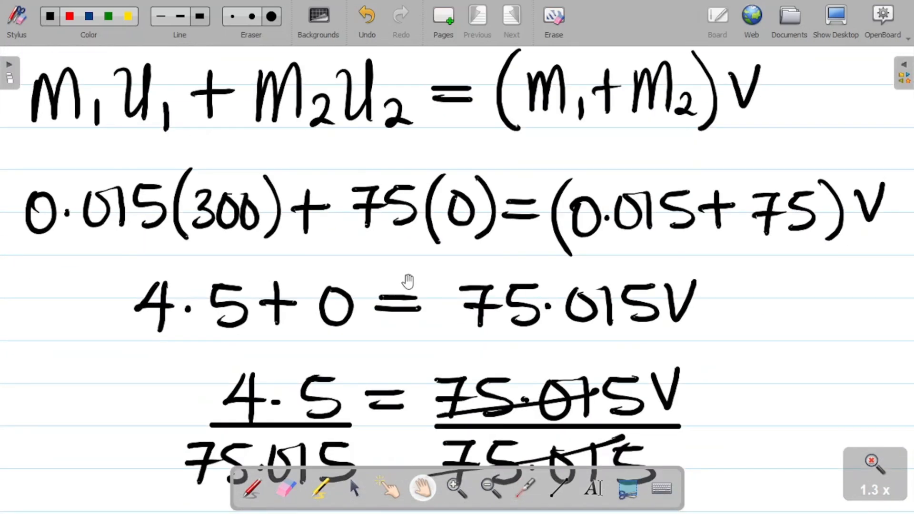
scroll("down", 3)
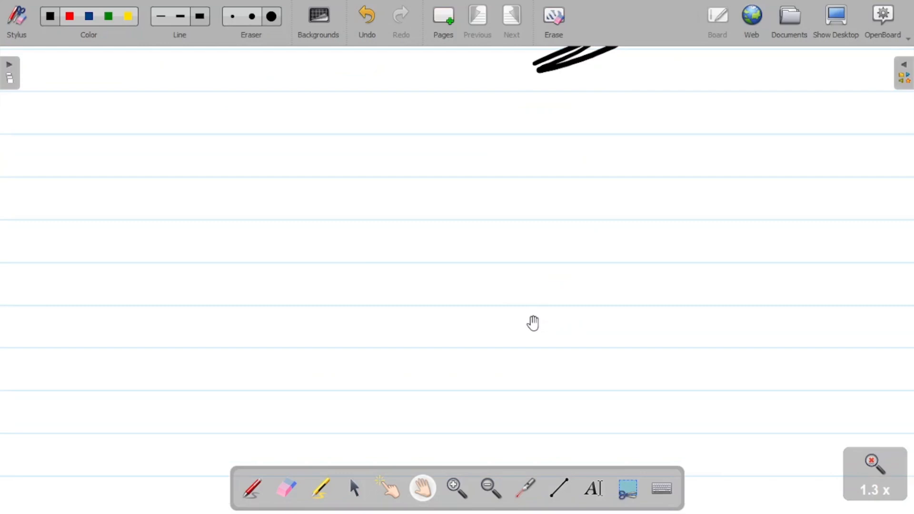
mouse_move(524, 314)
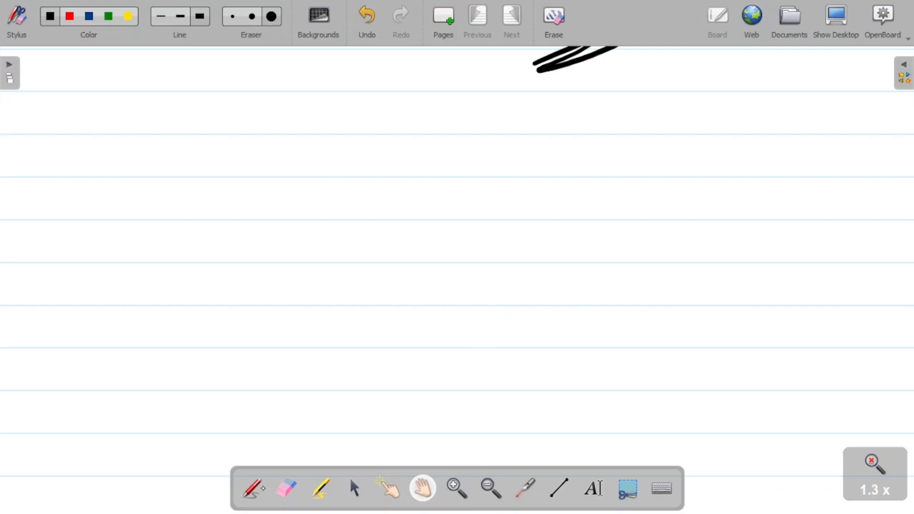
mouse_move(284, 462)
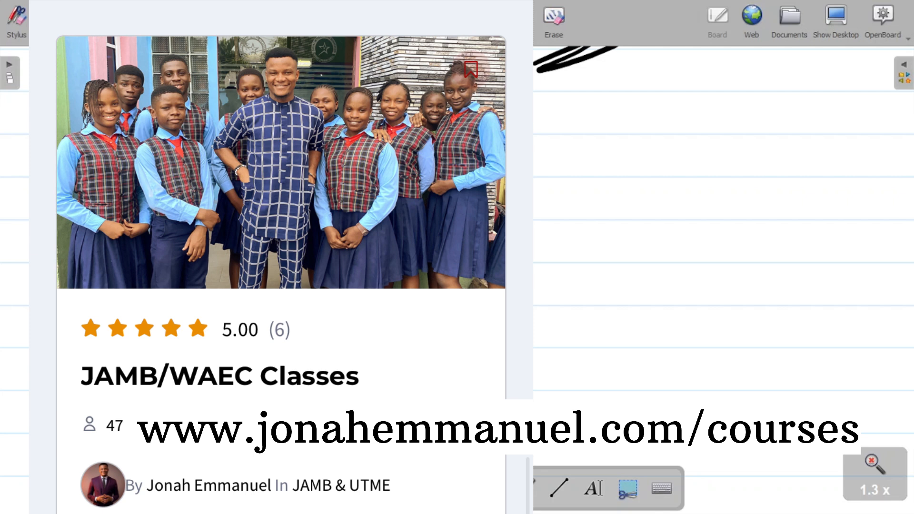
left_click(552, 22)
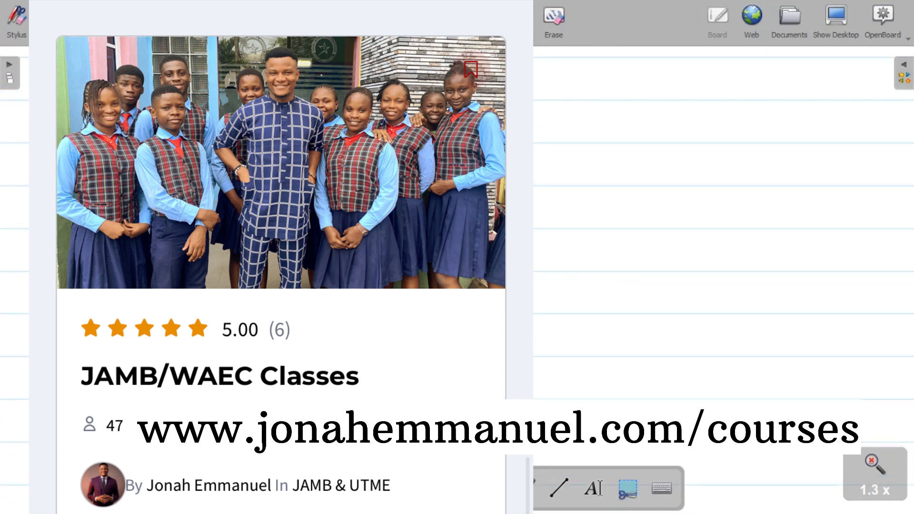